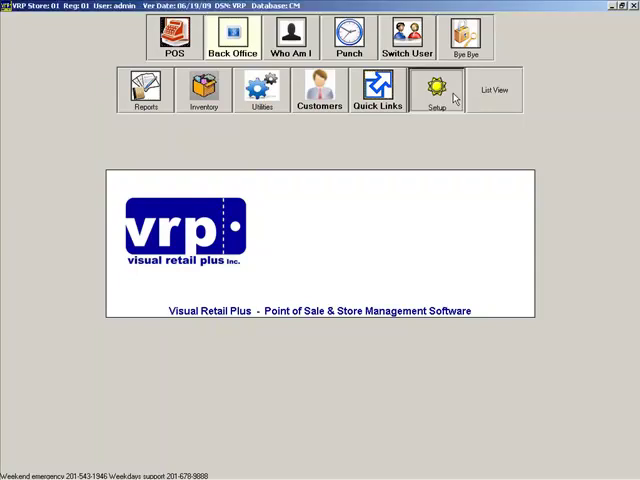
# Filter the setup to NetConnect settings and show their password values
pyautogui.click(435, 90)
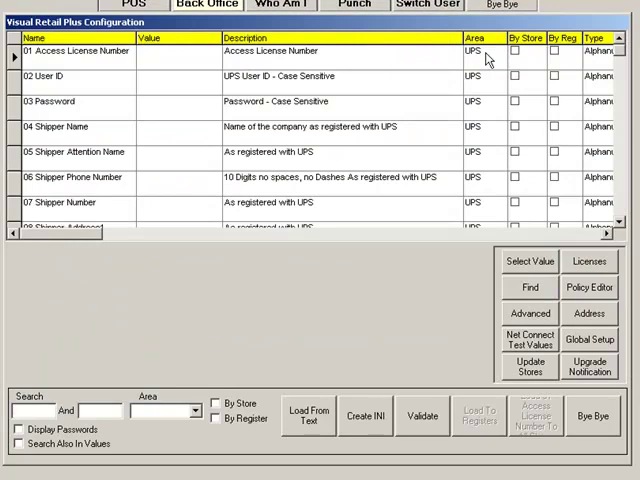
pyautogui.moveTo(191, 361)
pyautogui.write('netco')
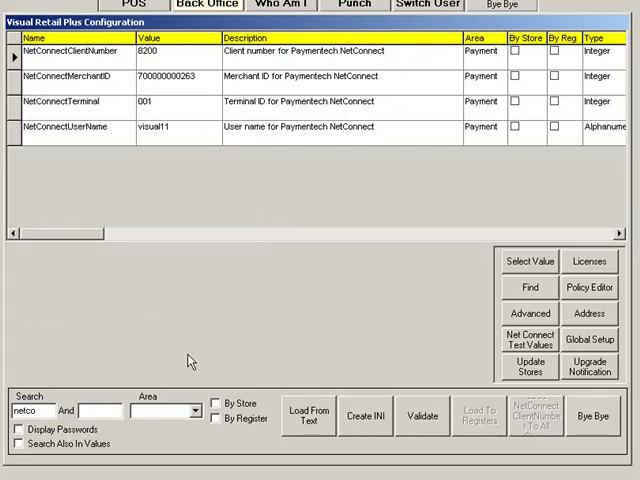
pyautogui.moveTo(190, 160)
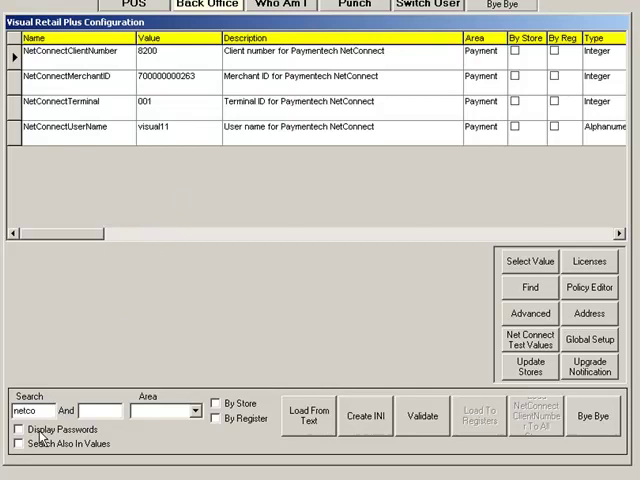
pyautogui.click(20, 428)
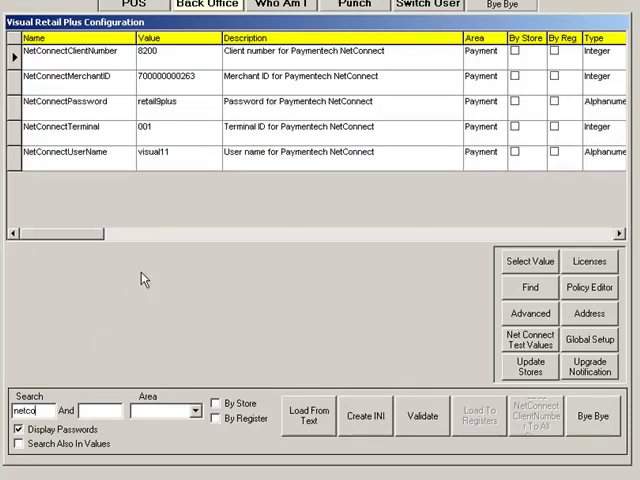
pyautogui.moveTo(188, 184)
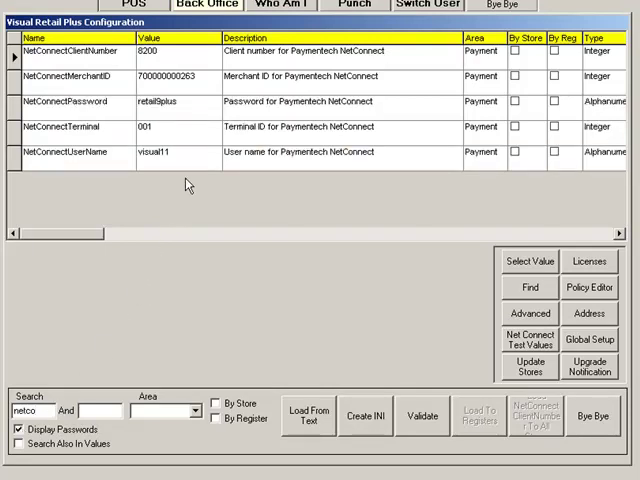
pyautogui.moveTo(210, 103)
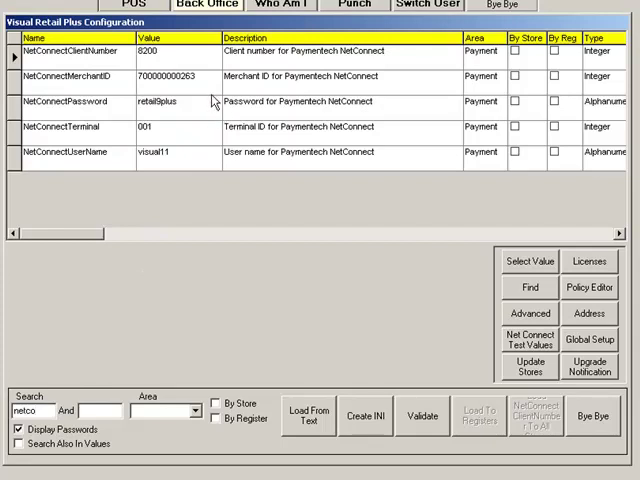
pyautogui.moveTo(205, 55)
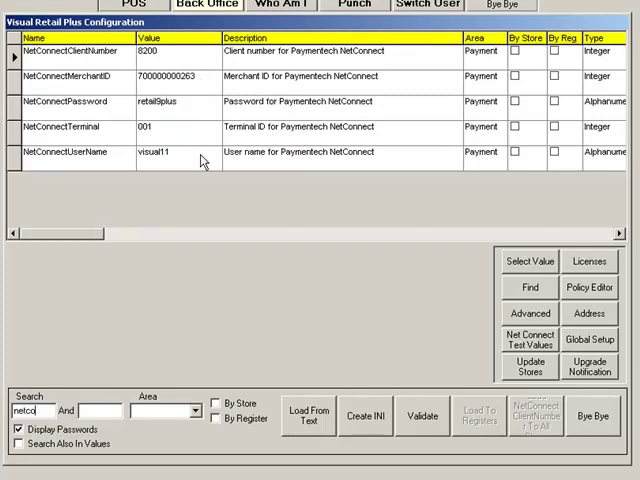
pyautogui.moveTo(202, 180)
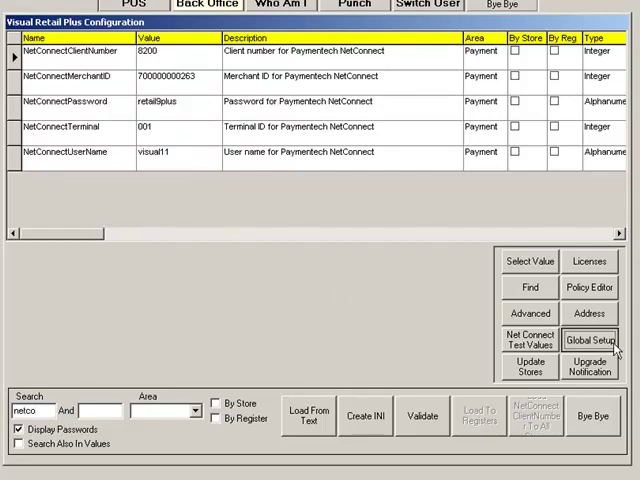
# Set ccEngineStore and ccEngineRegister to 01 in Global Setup, then exit
pyautogui.click(589, 340)
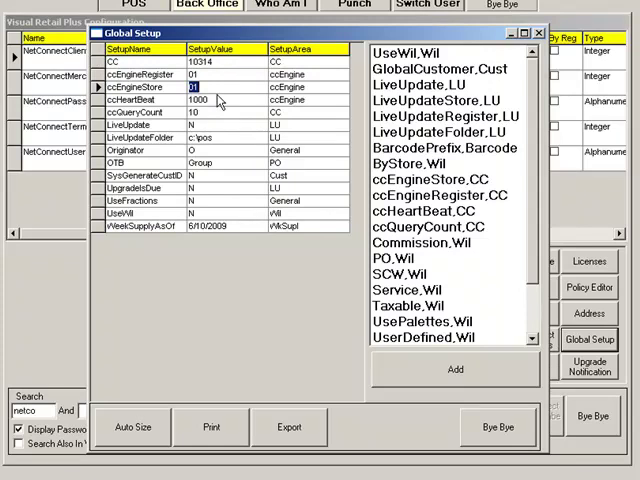
pyautogui.moveTo(224, 210)
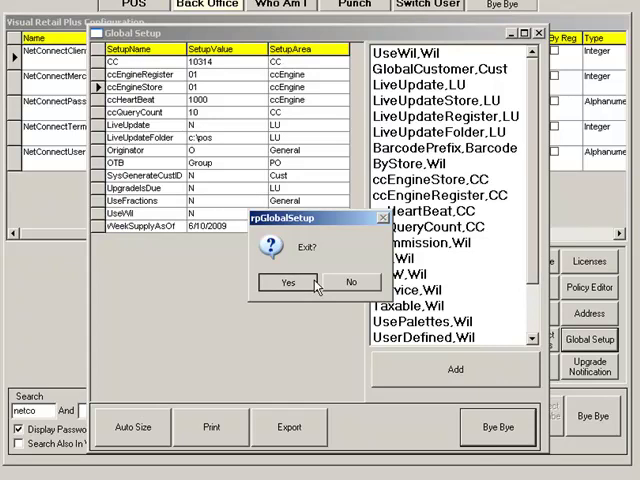
pyautogui.click(287, 282)
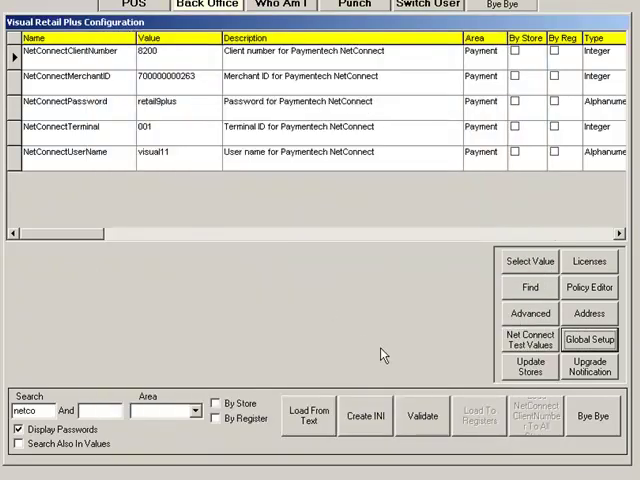
pyautogui.moveTo(378, 353)
pyautogui.write('autoloadc')
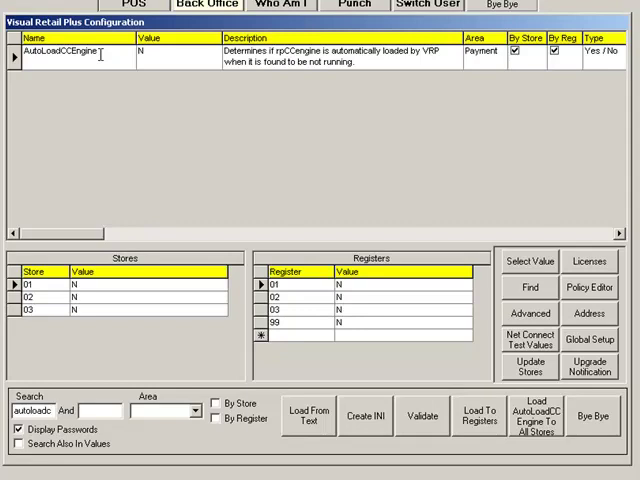
pyautogui.moveTo(138, 61)
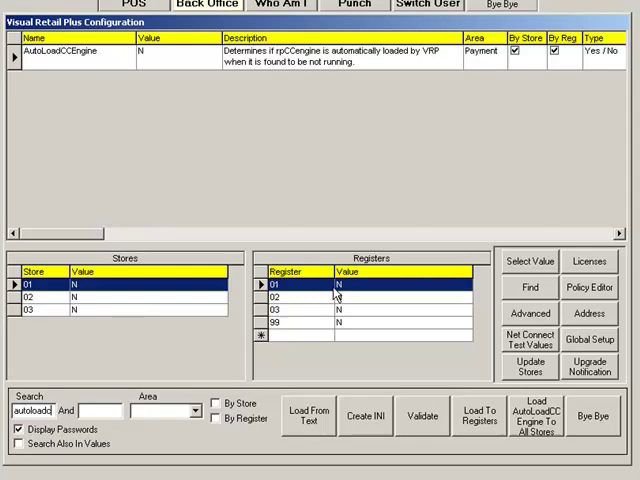
# Select AutoLoadCCEngine's register 01 value, then exit the configuration
pyautogui.click(360, 285)
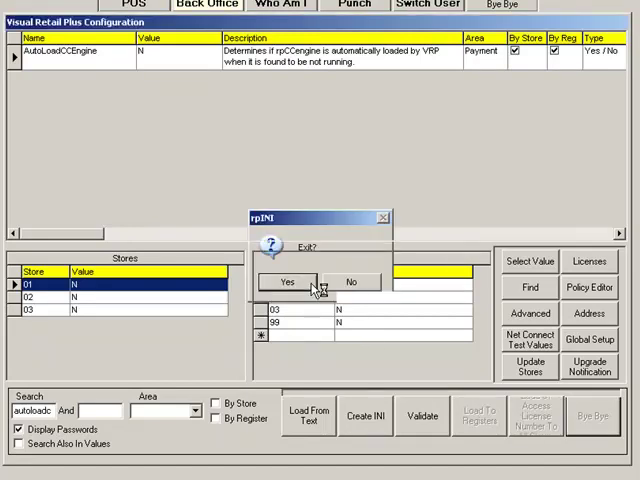
pyautogui.click(288, 281)
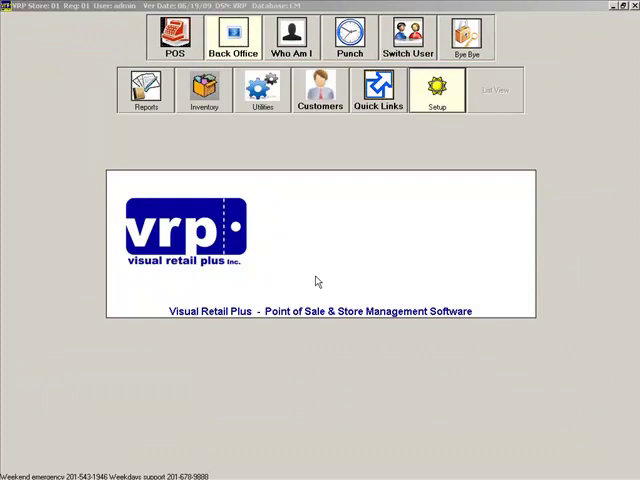
pyautogui.moveTo(493, 164)
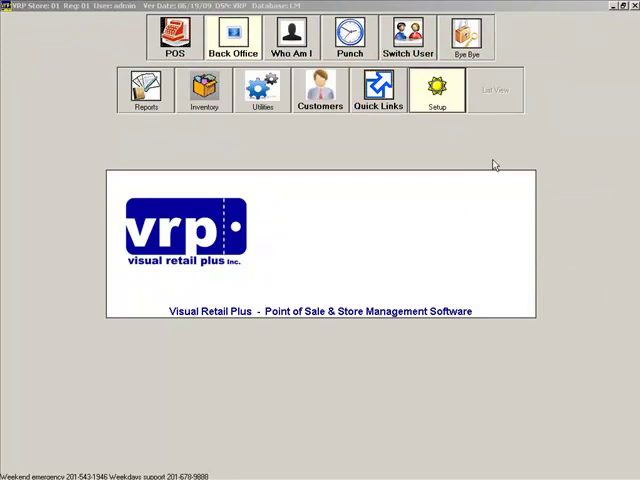
# Minimize Visual Retail Plus to show the Windows desktop
pyautogui.click(616, 6)
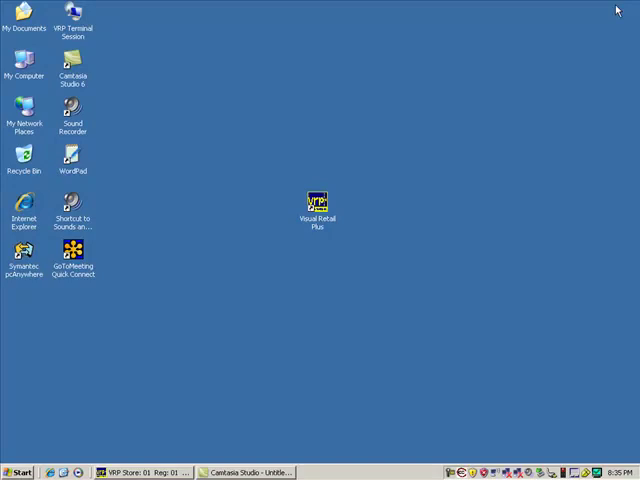
pyautogui.moveTo(543, 111)
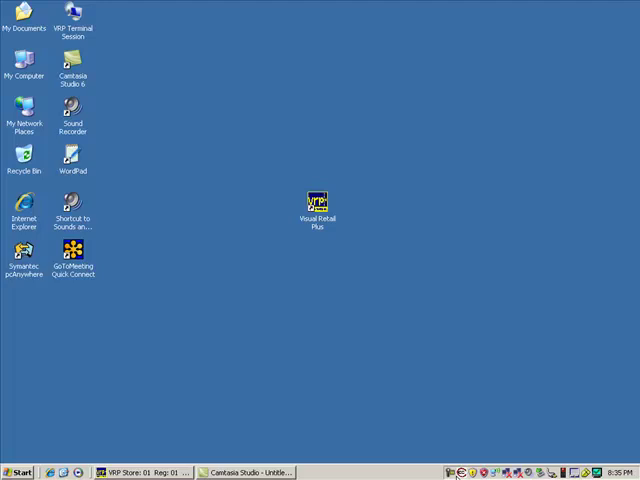
pyautogui.doubleClick(318, 200)
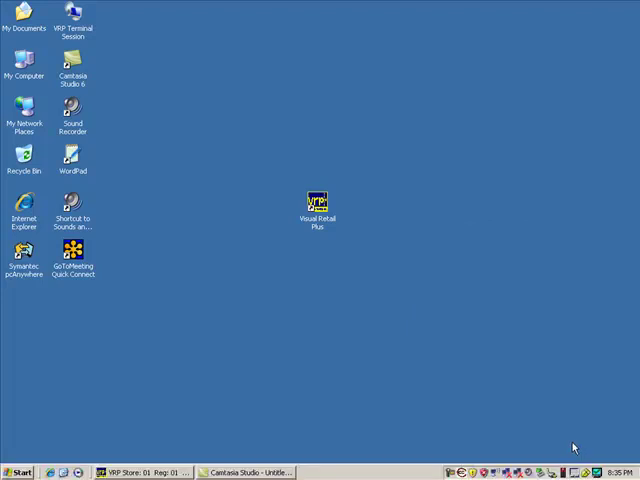
pyautogui.moveTo(310, 443)
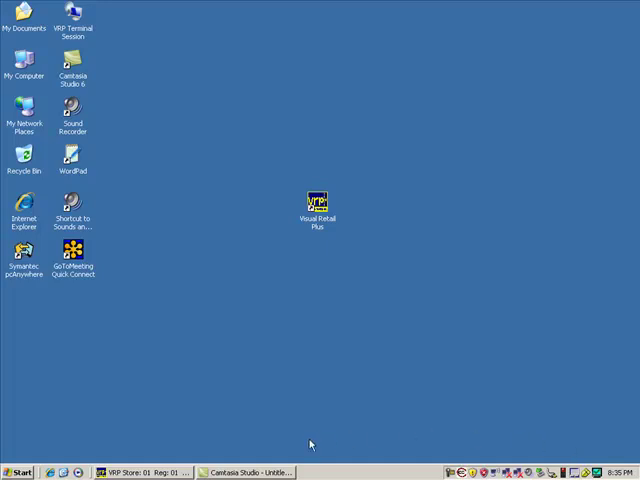
# Run c:\opt\Paymentech\etc\linehandler.properties from the Start menu's Run dialog
pyautogui.click(18, 472)
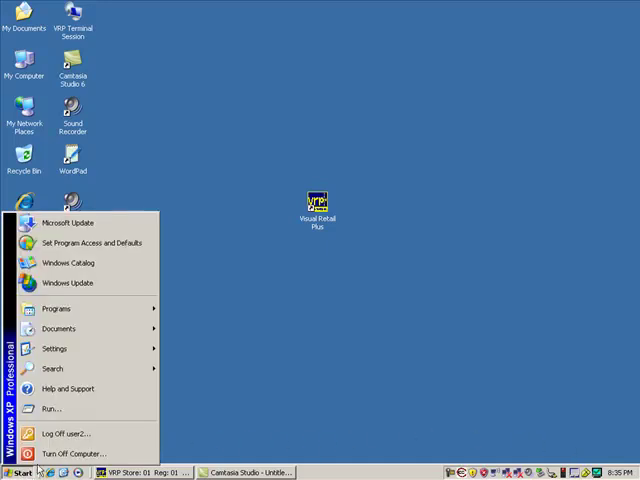
pyautogui.click(51, 407)
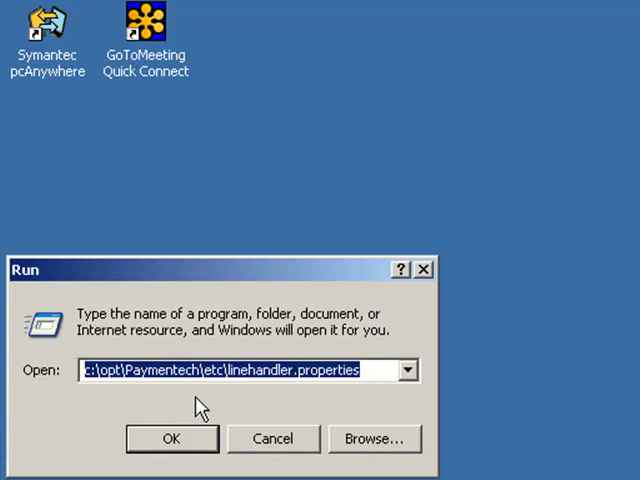
pyautogui.moveTo(345, 395)
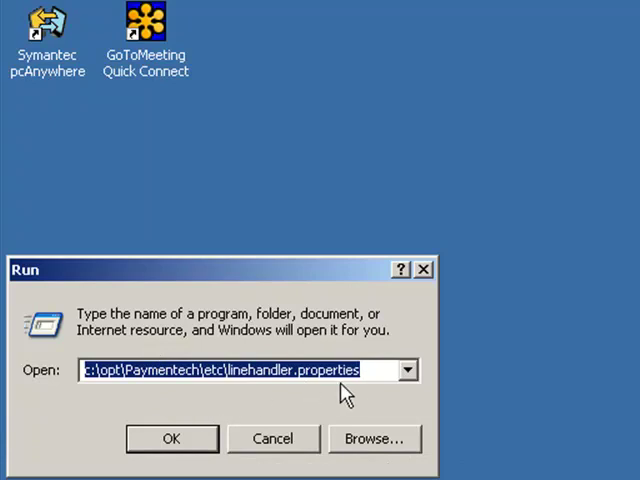
pyautogui.moveTo(358, 395)
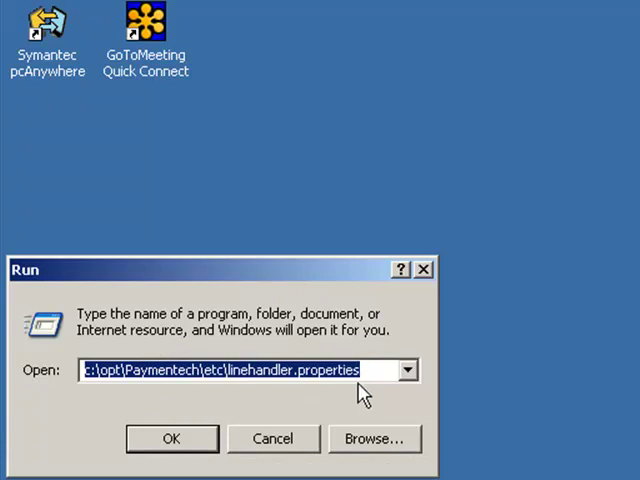
pyautogui.click(171, 438)
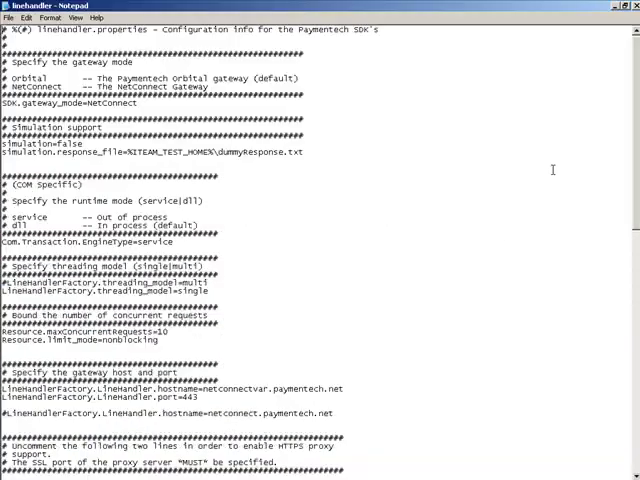
pyautogui.moveTo(466, 194)
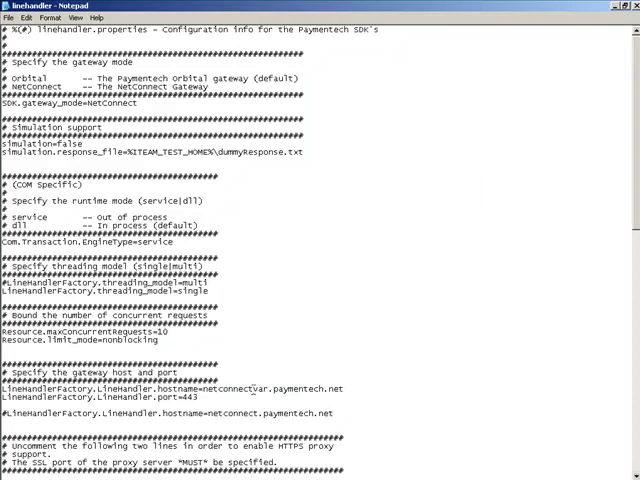
# Check the netconnectvar.paymentech.net gateway host, then return to Visual Retail Plus
pyautogui.doubleClick(263, 389)
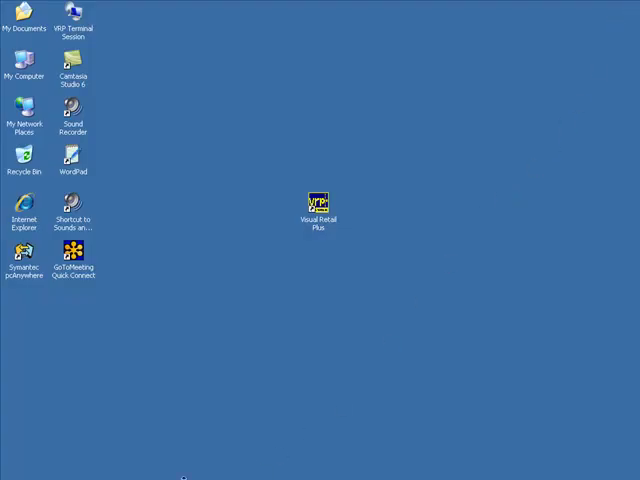
pyautogui.doubleClick(319, 200)
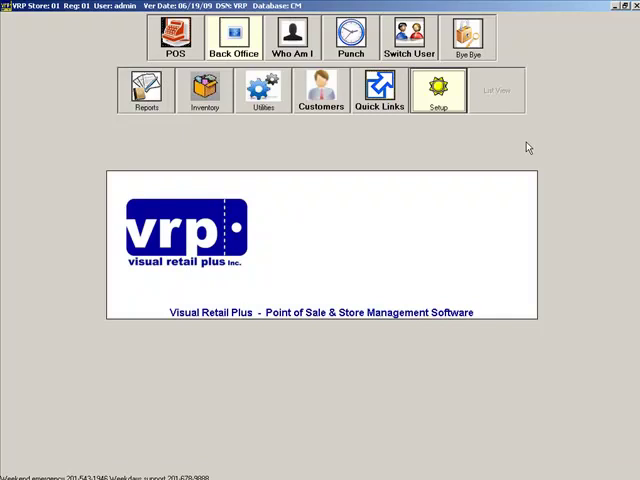
pyautogui.moveTo(547, 100)
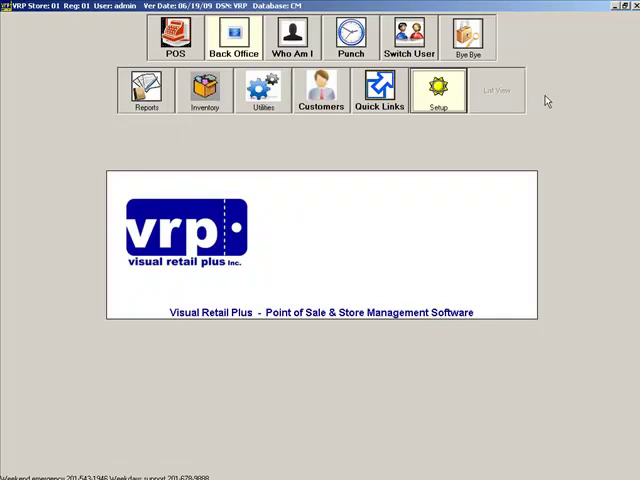